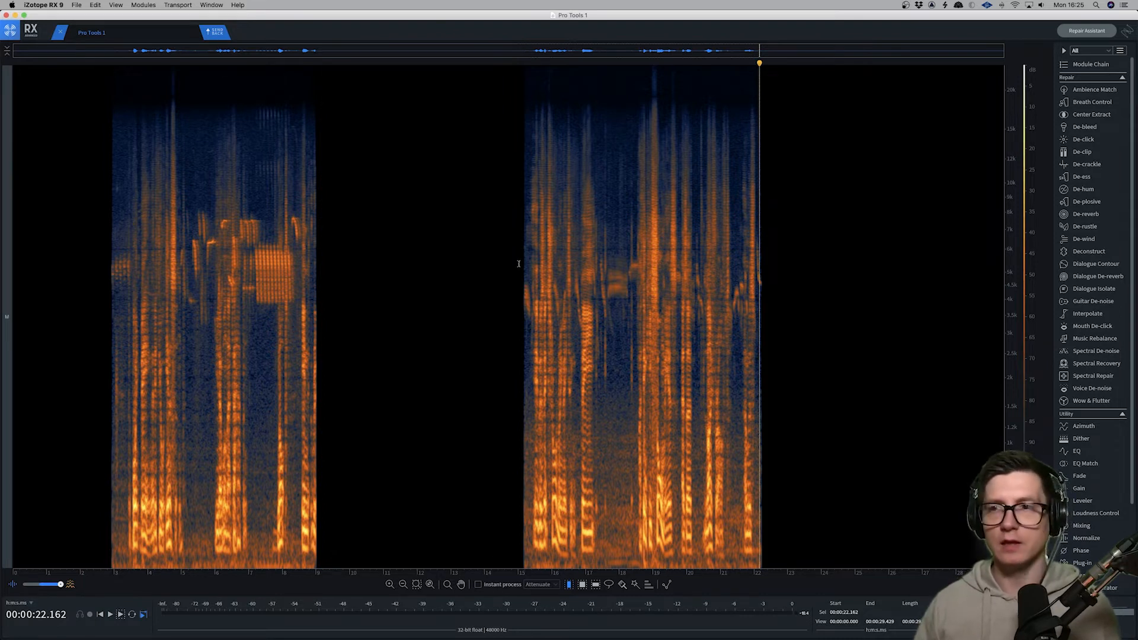
mouse_move(270, 230)
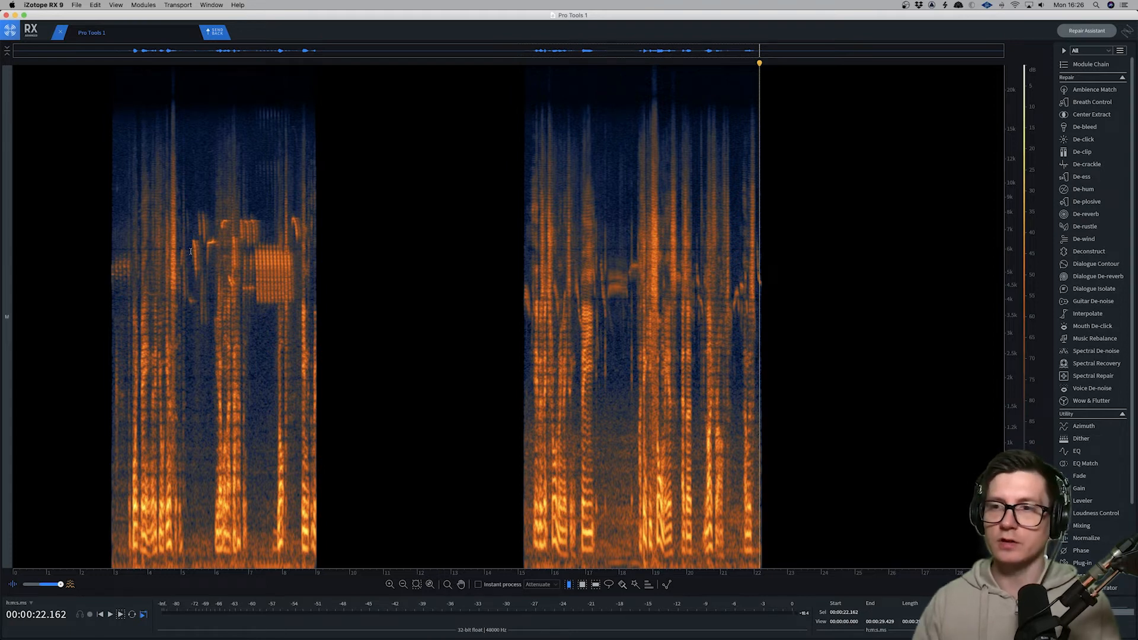
Bring up De-rustle from the Repair module list at reduction strength 5.9.
left_click(1084, 226)
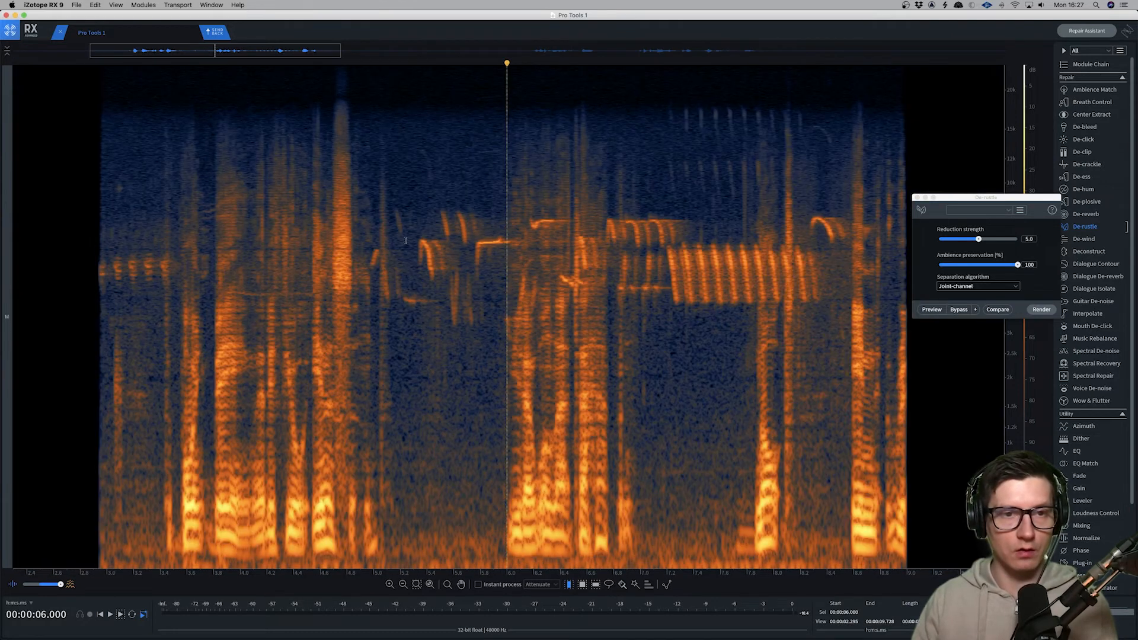
Render De-rustle over the first boxed bird-chirp region.
left_click(101, 615)
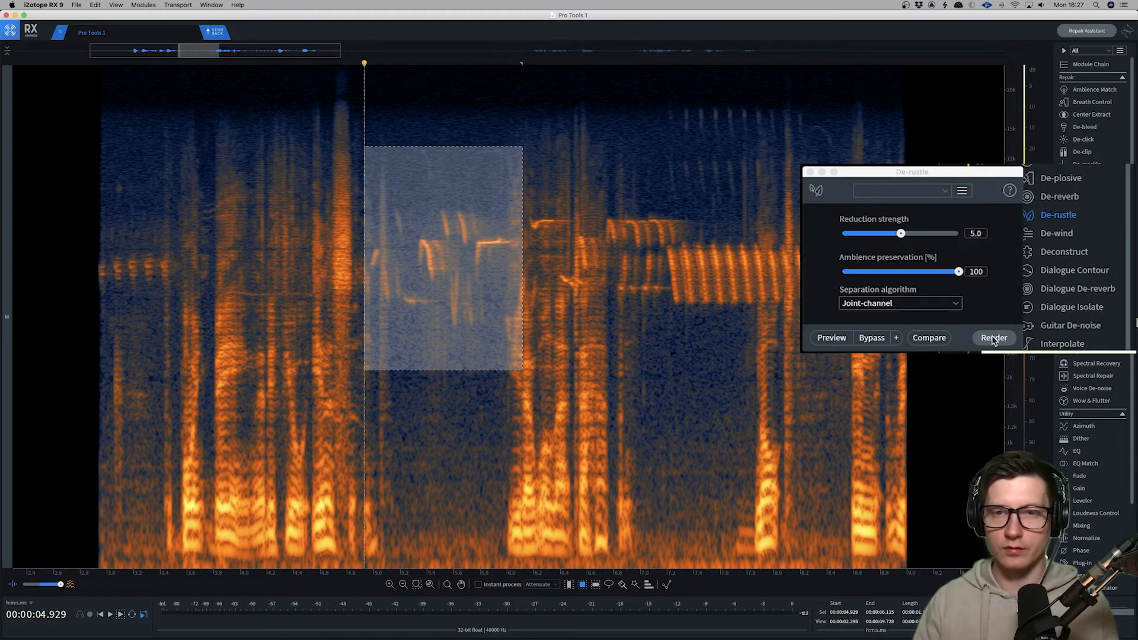
left_click(993, 337)
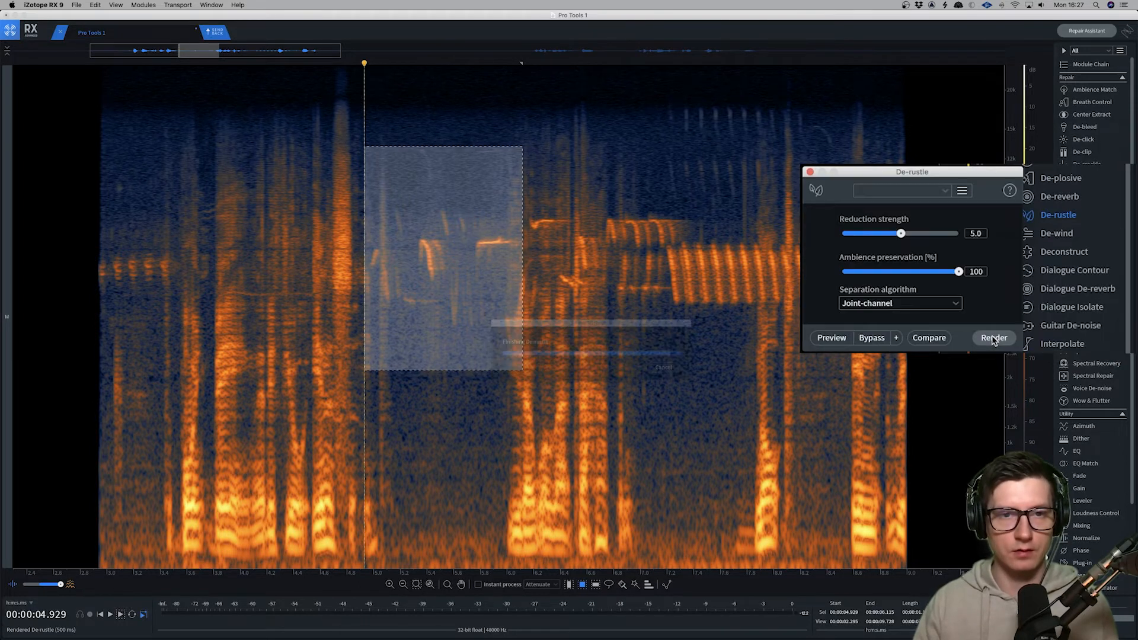
left_click(993, 337)
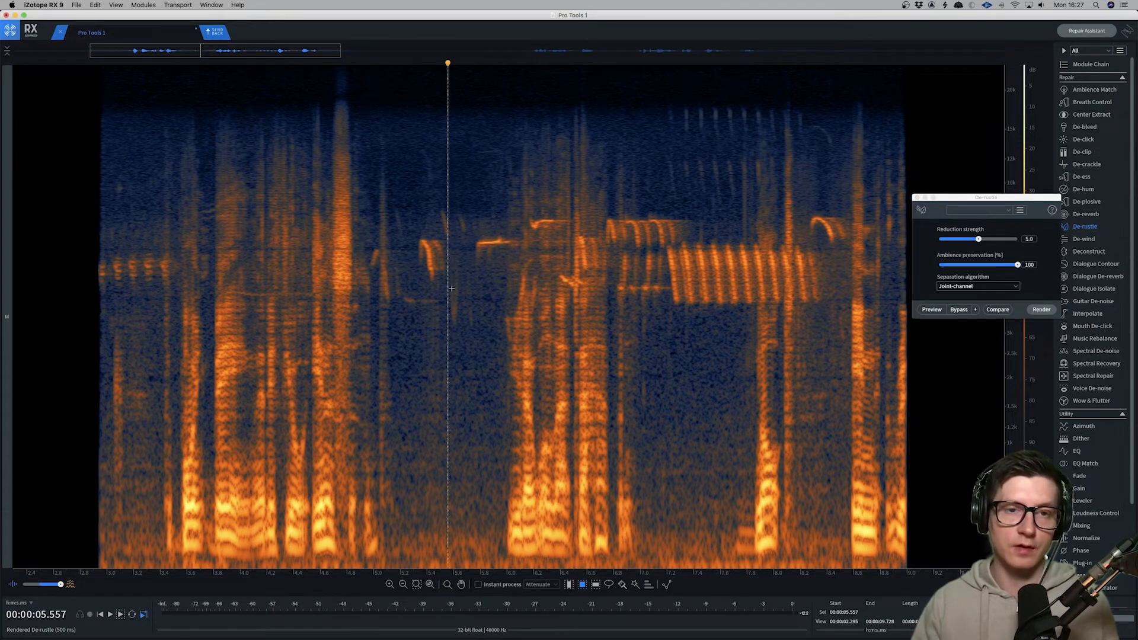
mouse_move(479, 252)
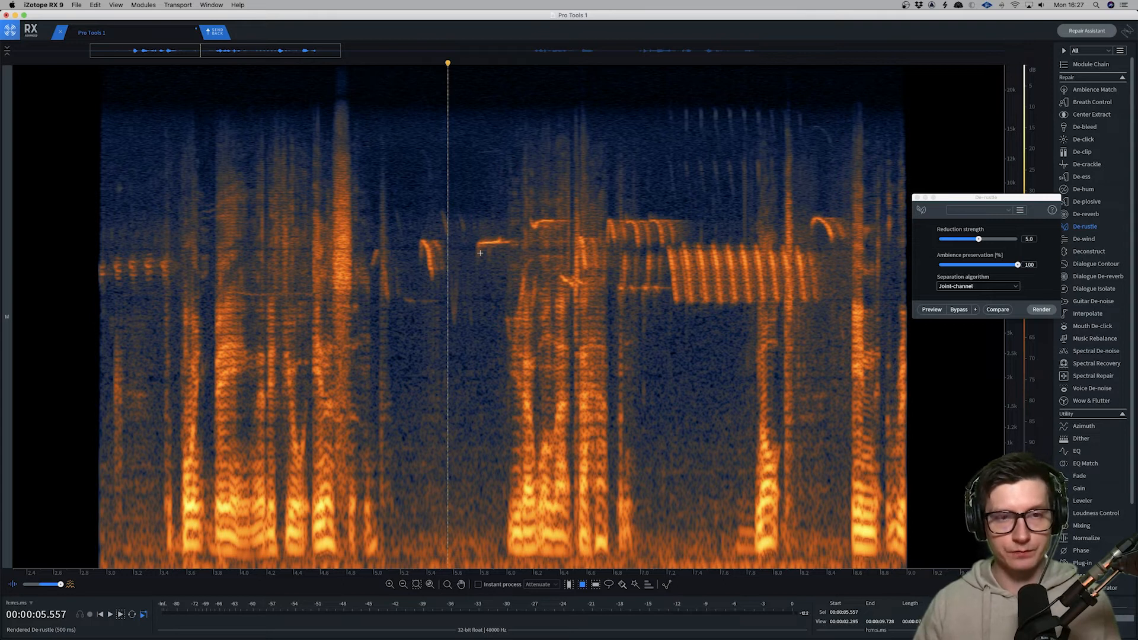
mouse_move(520, 242)
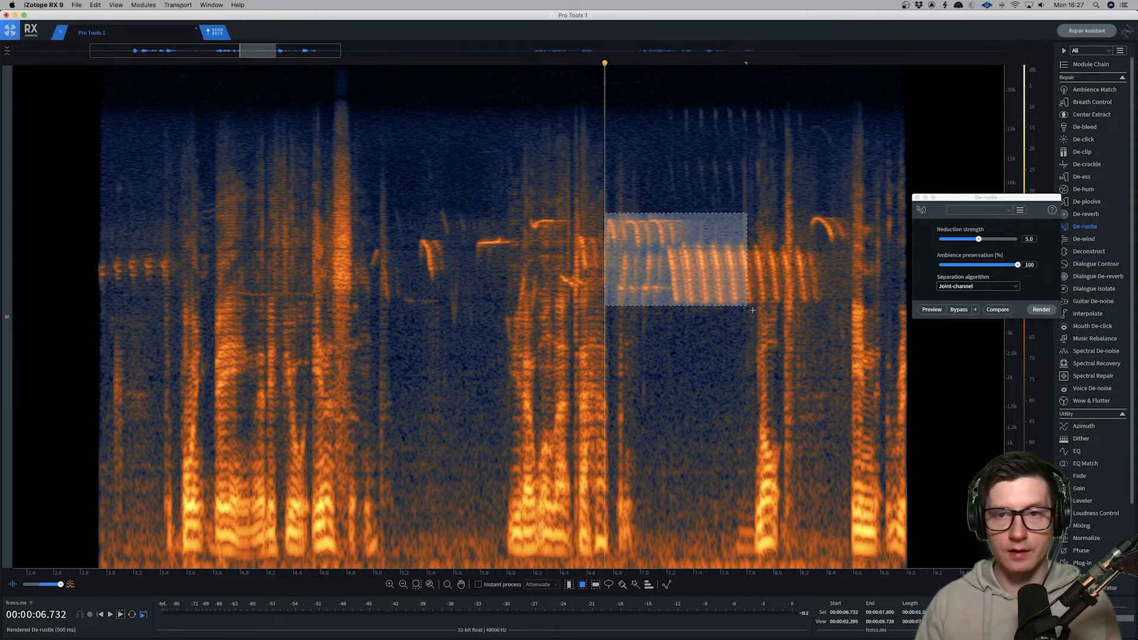
Render De-rustle again over the later time-selected chirp passages.
left_click(1040, 310)
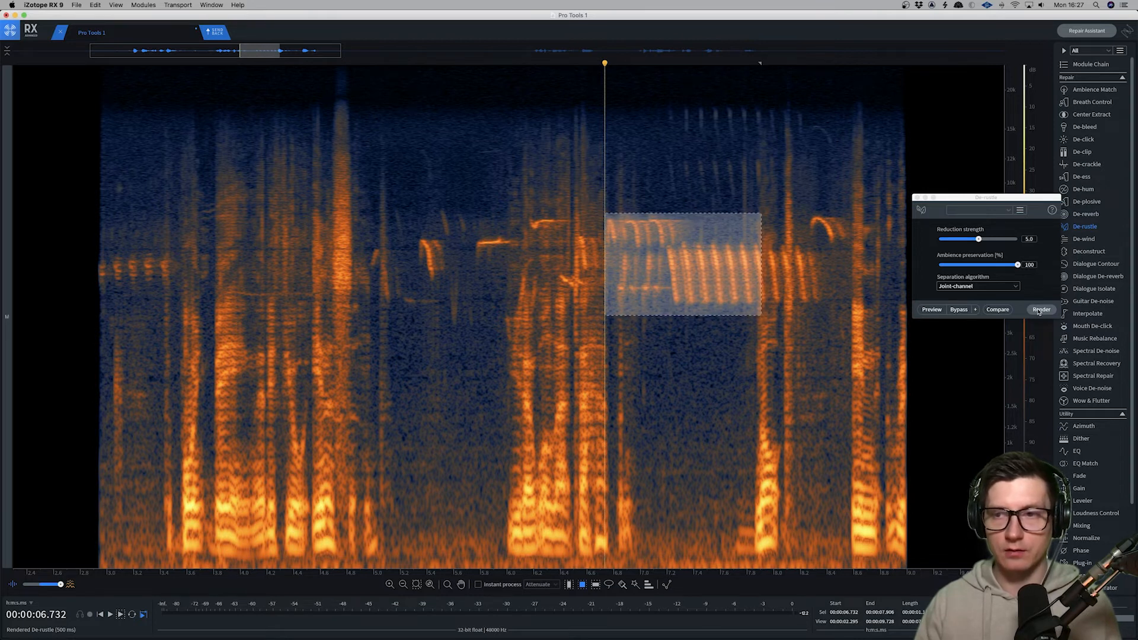
left_click(1041, 309)
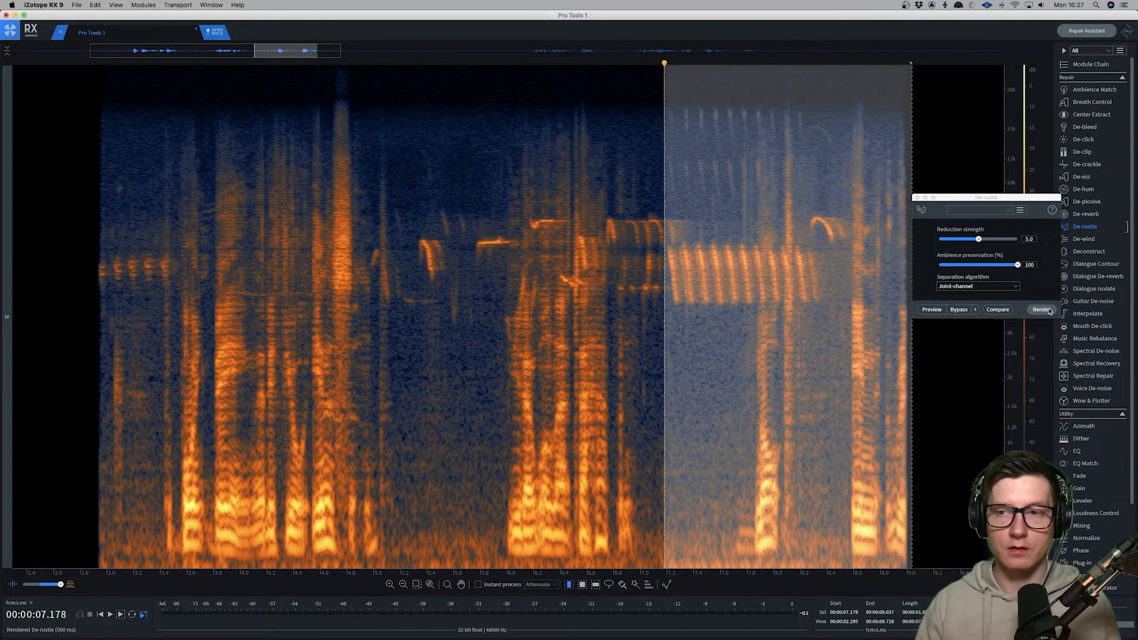
left_click(1041, 309)
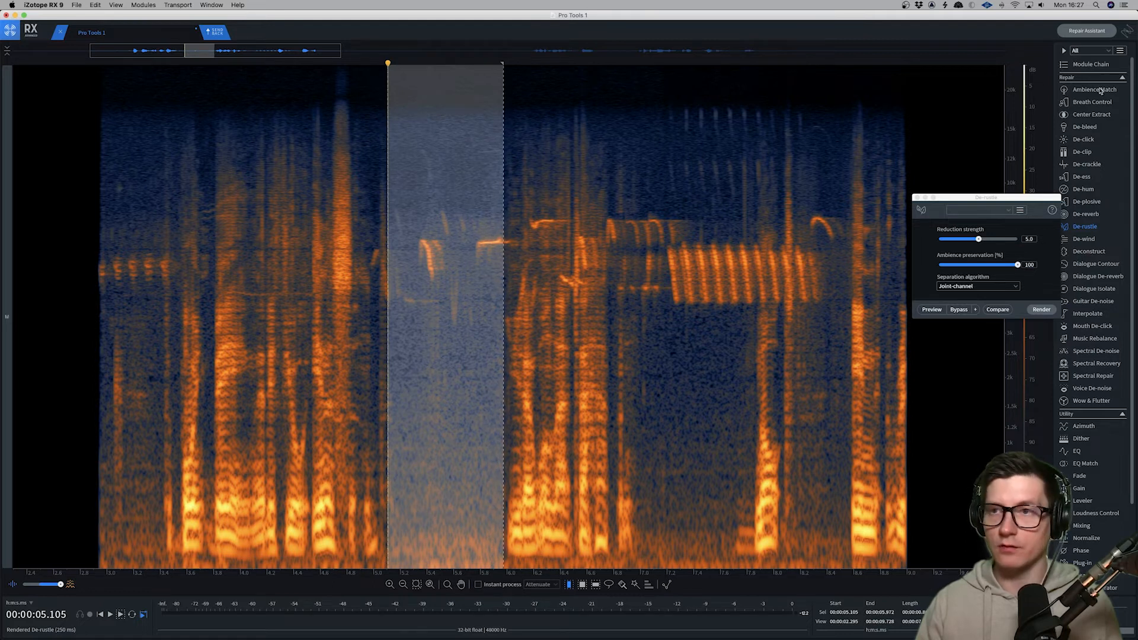
Learn a Static ambience profile from the selection in Ambience Match and preview it.
left_click(1092, 89)
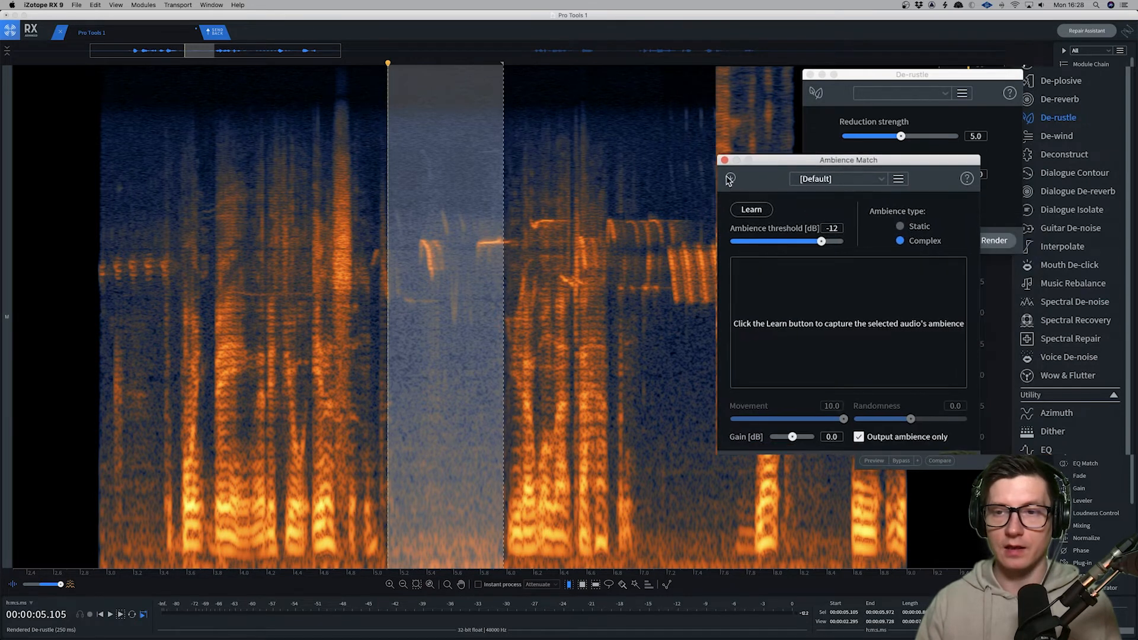
left_click(752, 209)
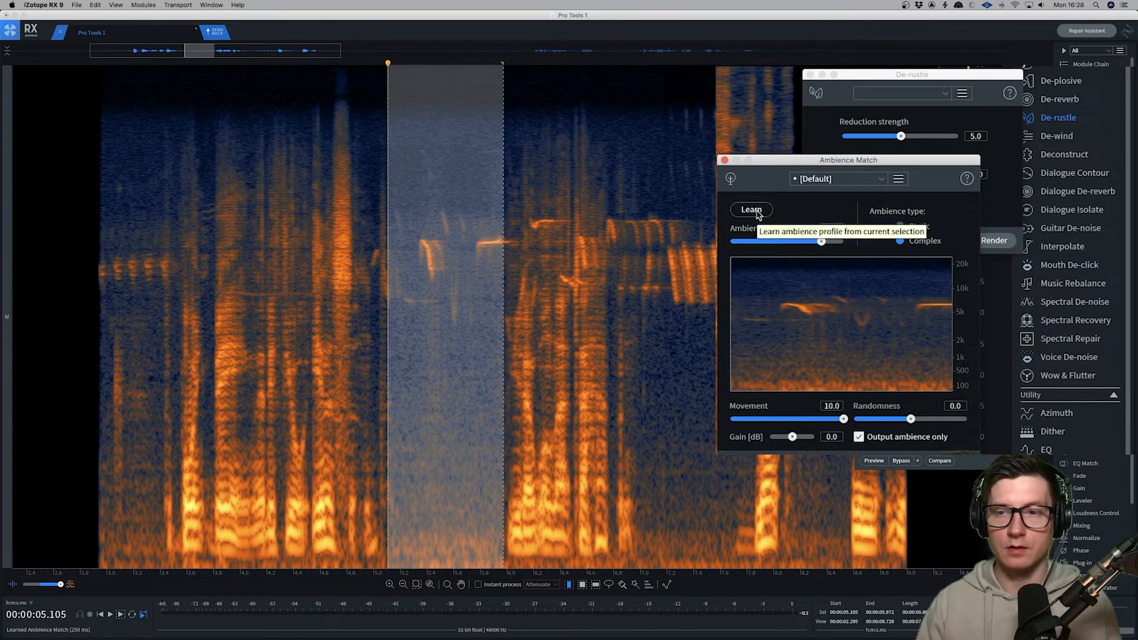
mouse_move(840, 311)
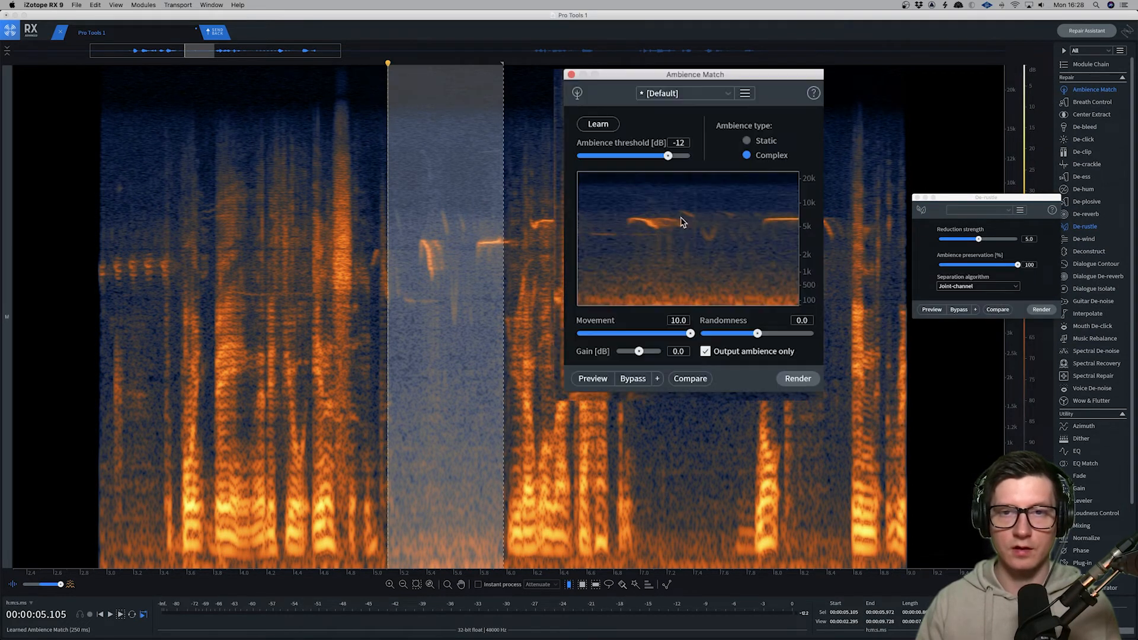
left_click(747, 140)
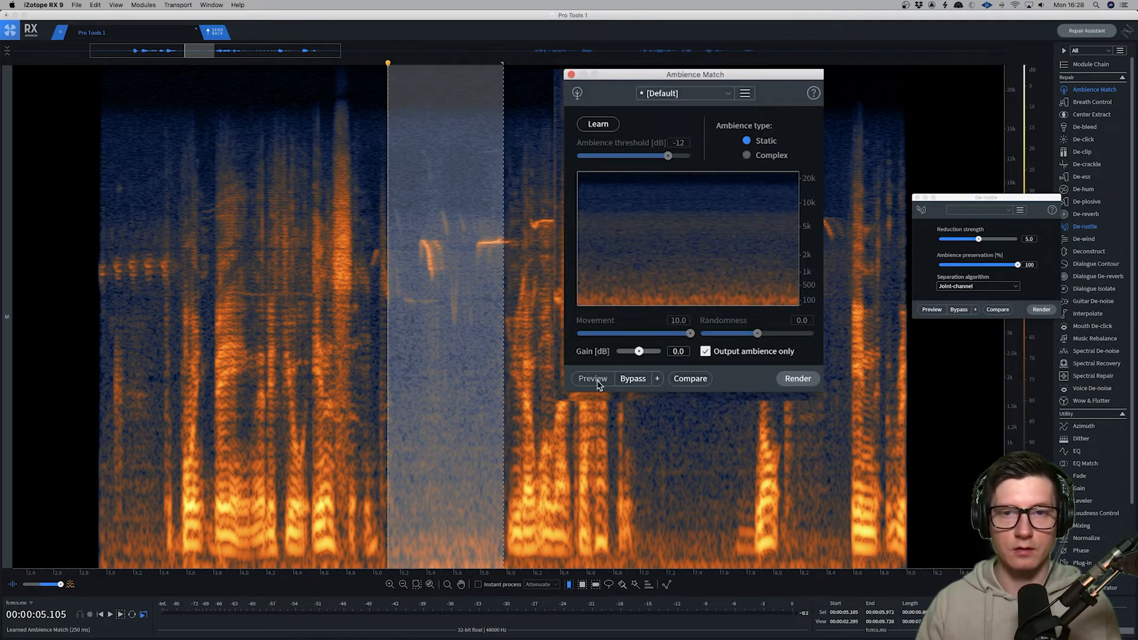
left_click(593, 379)
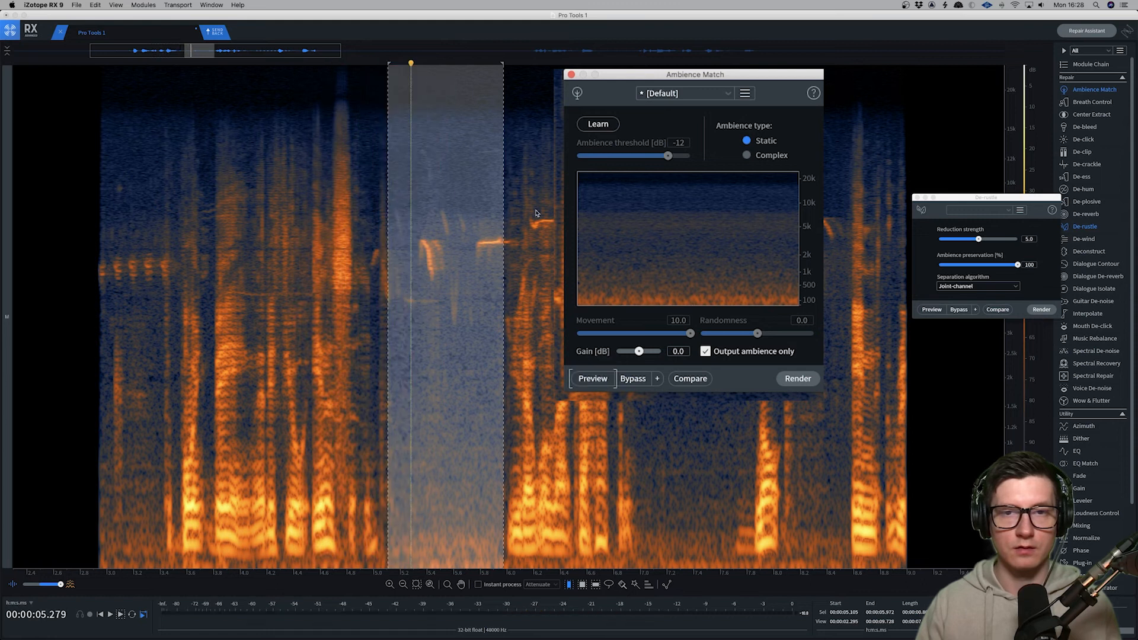
left_click(597, 125)
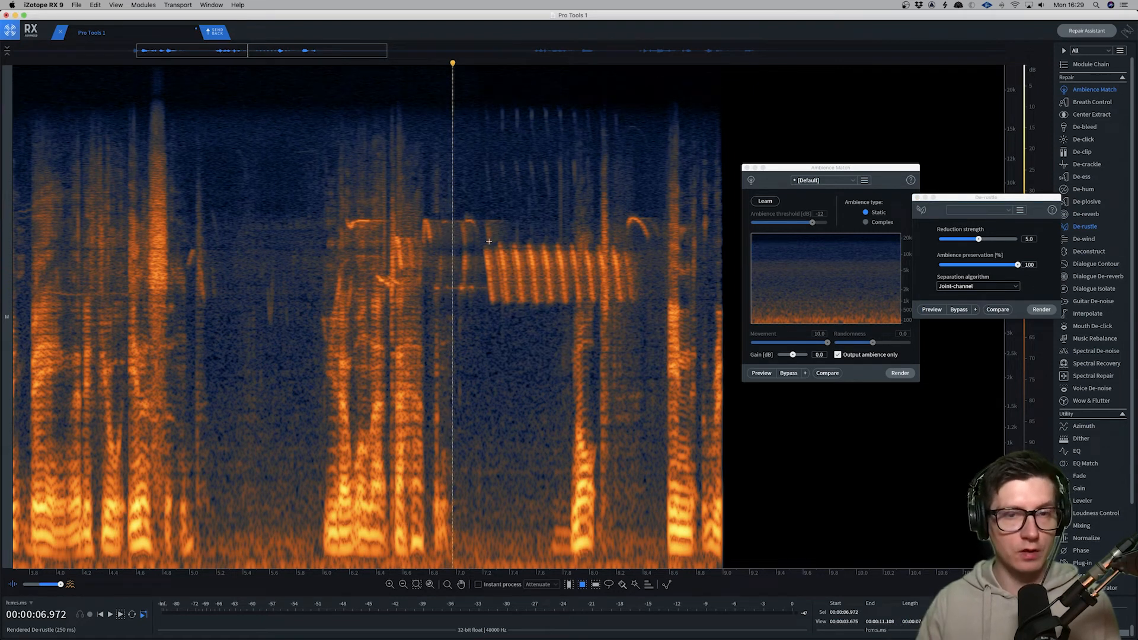
Attenuate the striped chirp burst with Spectral Repair, then close that module.
left_click(1095, 376)
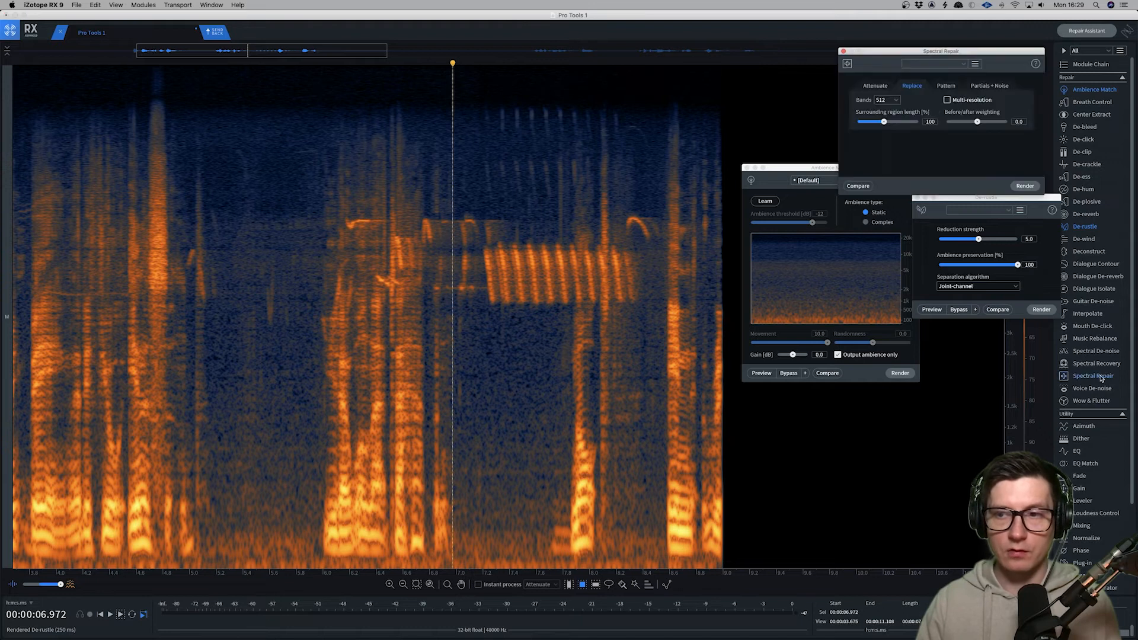
left_click(832, 87)
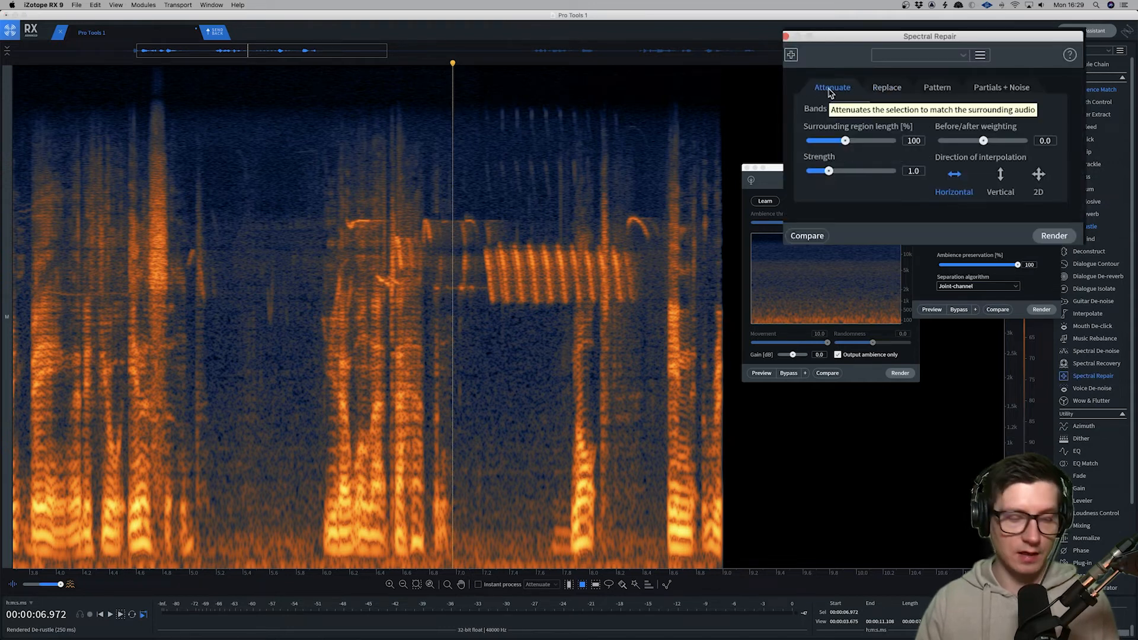
mouse_move(1051, 241)
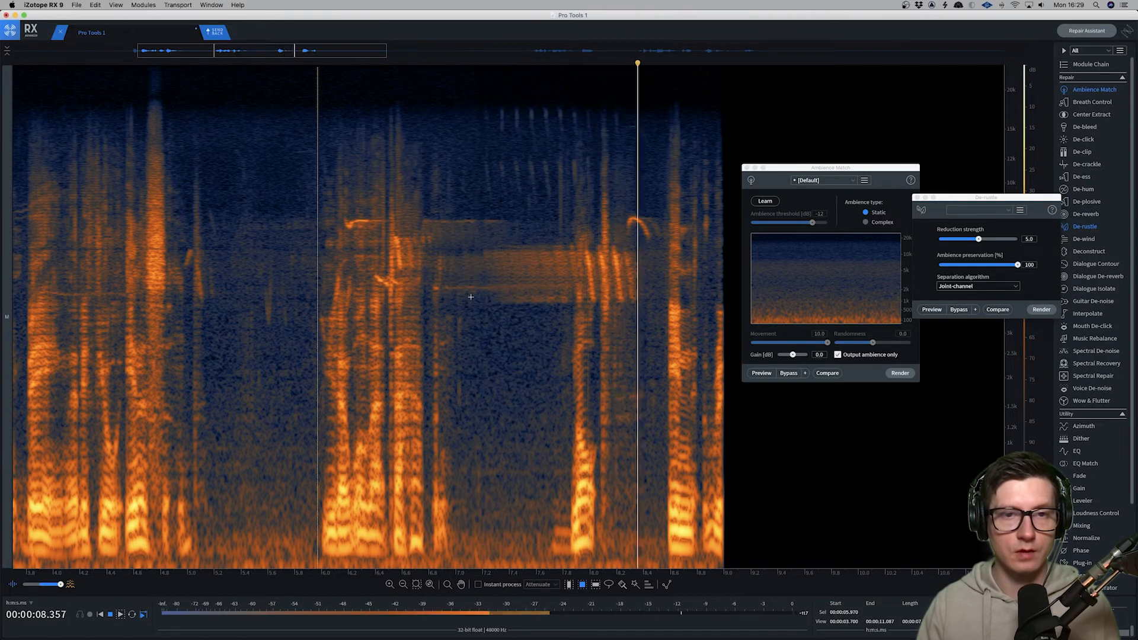
left_click(461, 298)
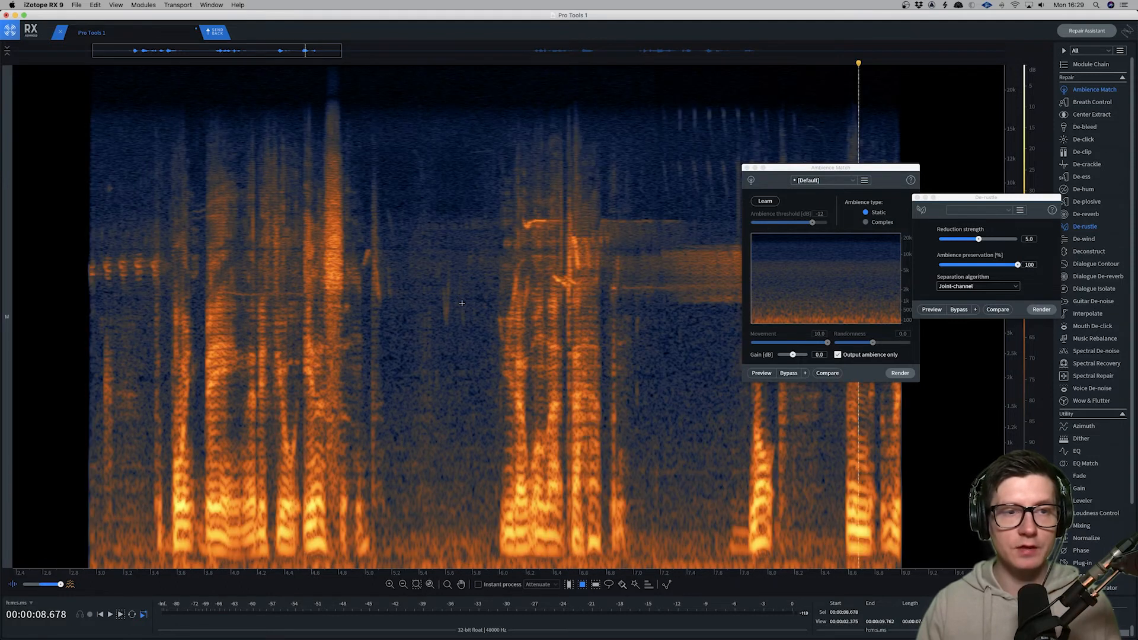
Close Ambience Match and render De-rustle over the chirp crossing the speech left of centre.
left_click(899, 372)
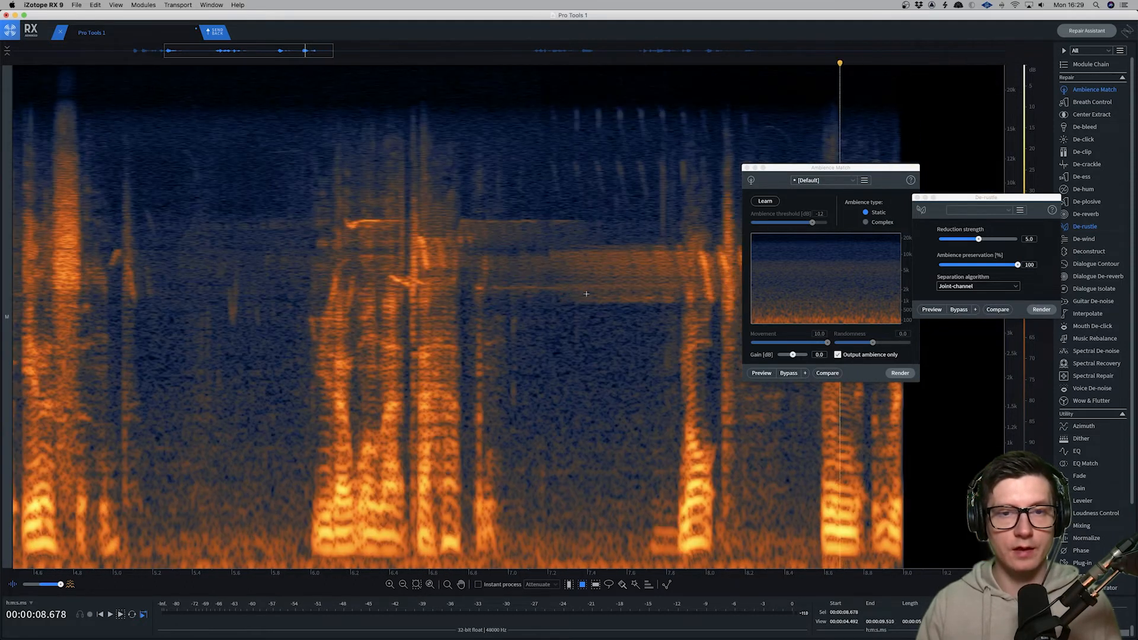
mouse_move(421, 274)
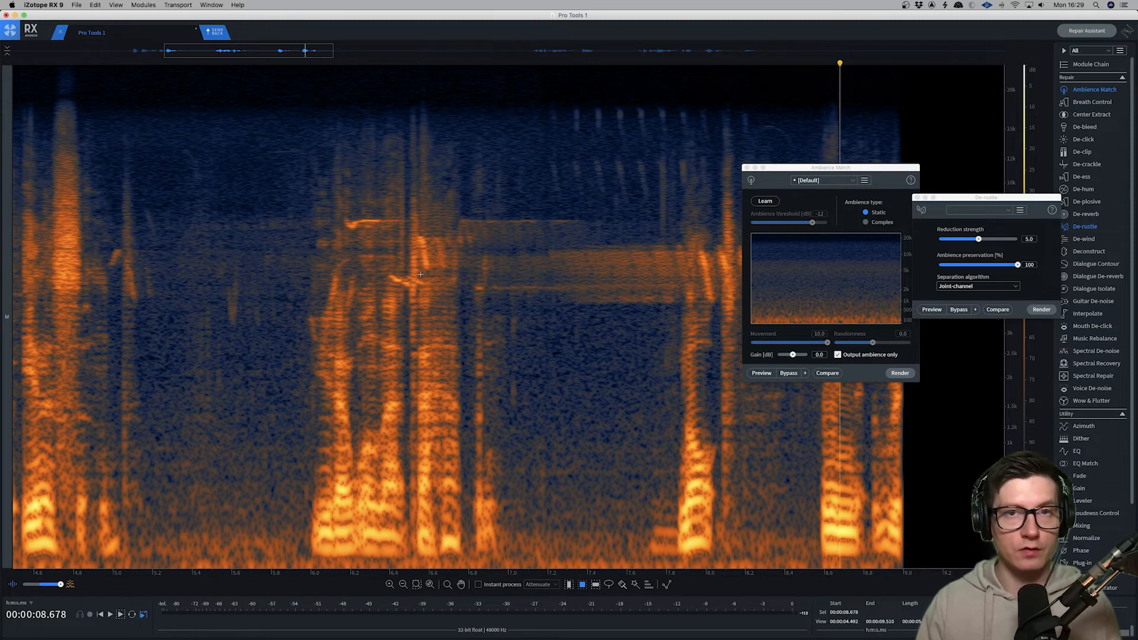
mouse_move(321, 199)
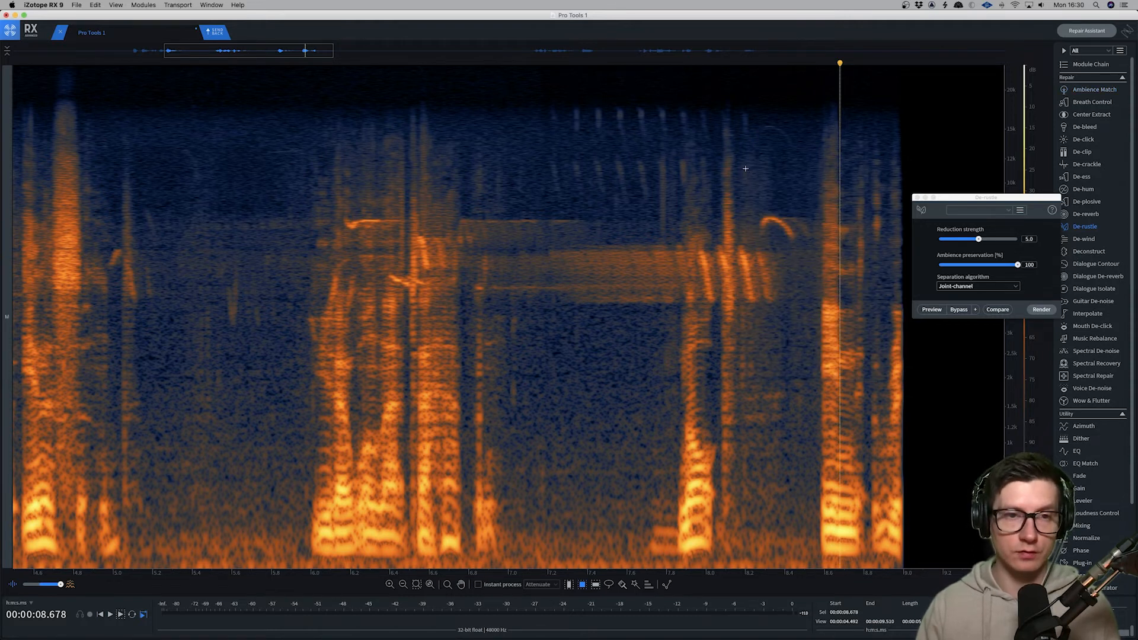
left_click(298, 225)
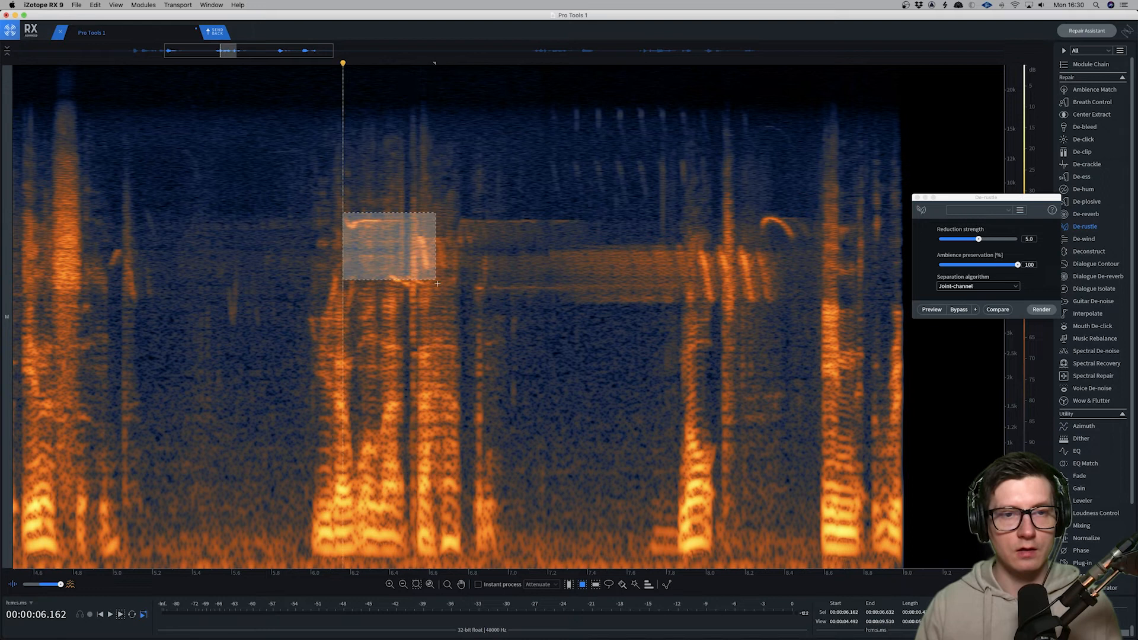
left_click(1040, 310)
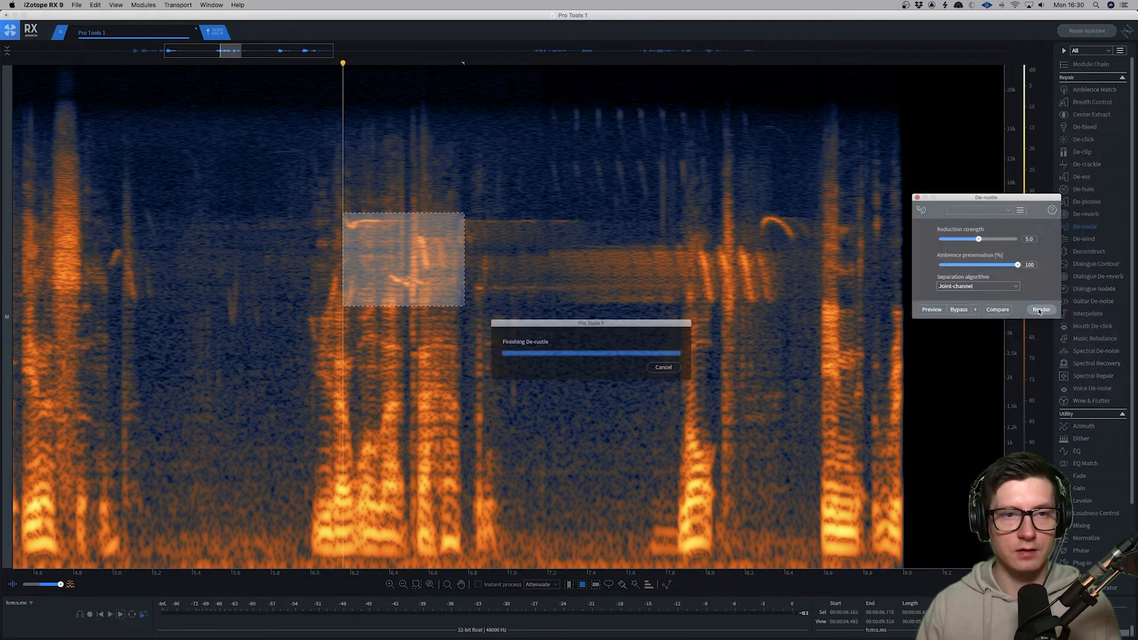
left_click(1040, 310)
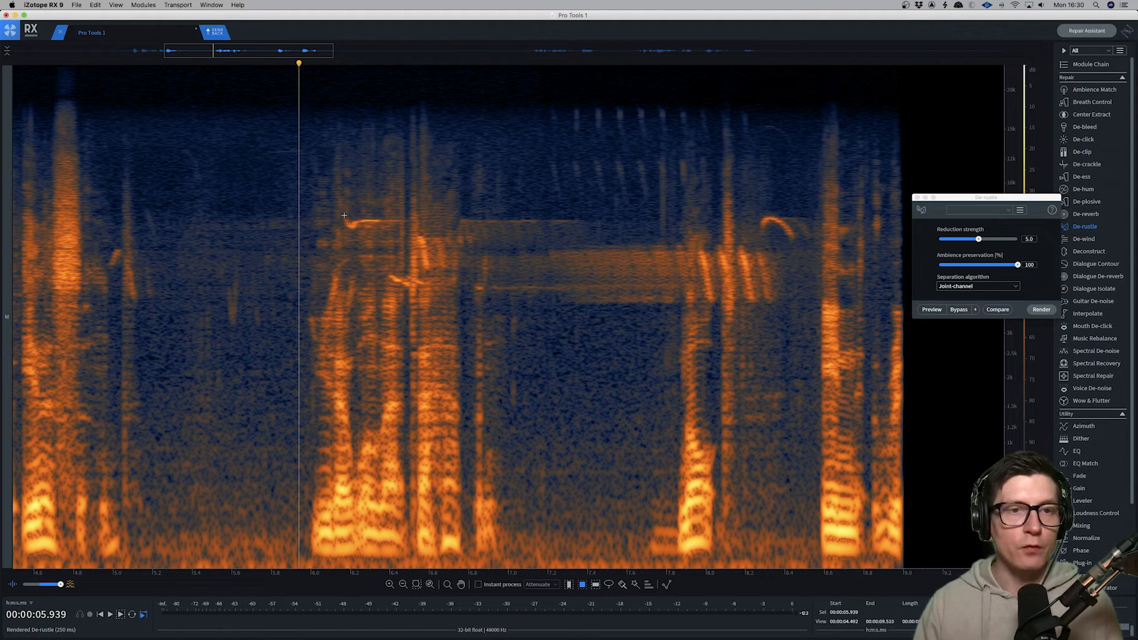
left_click_drag(345, 218, 411, 233)
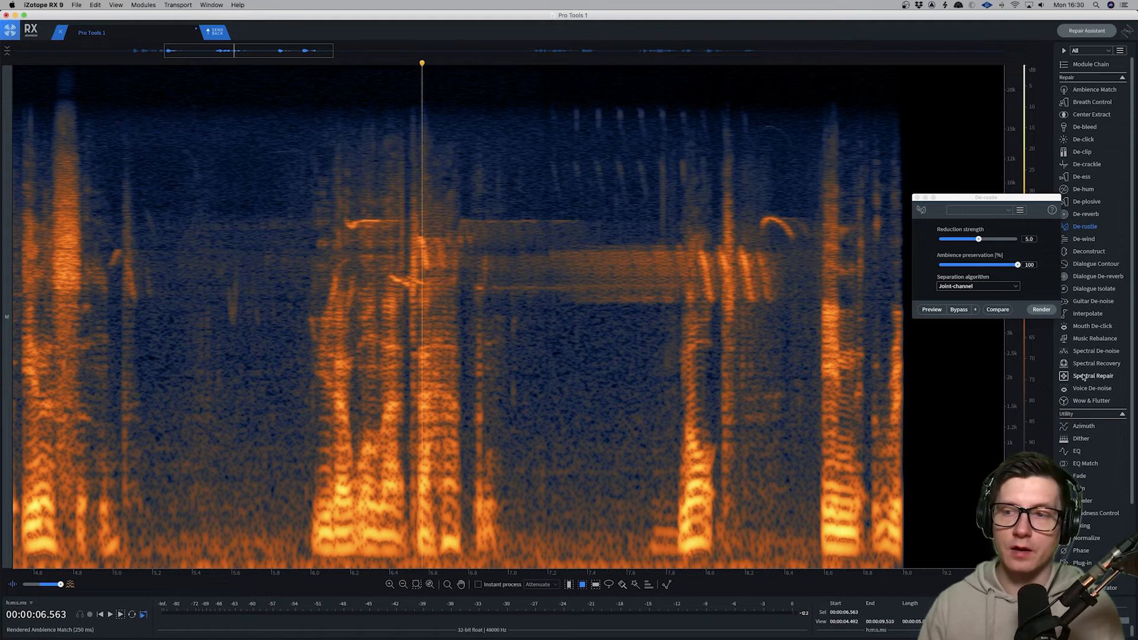
Close Spectral Recovery and De-rustle so only the spectrogram remains.
left_click(1095, 363)
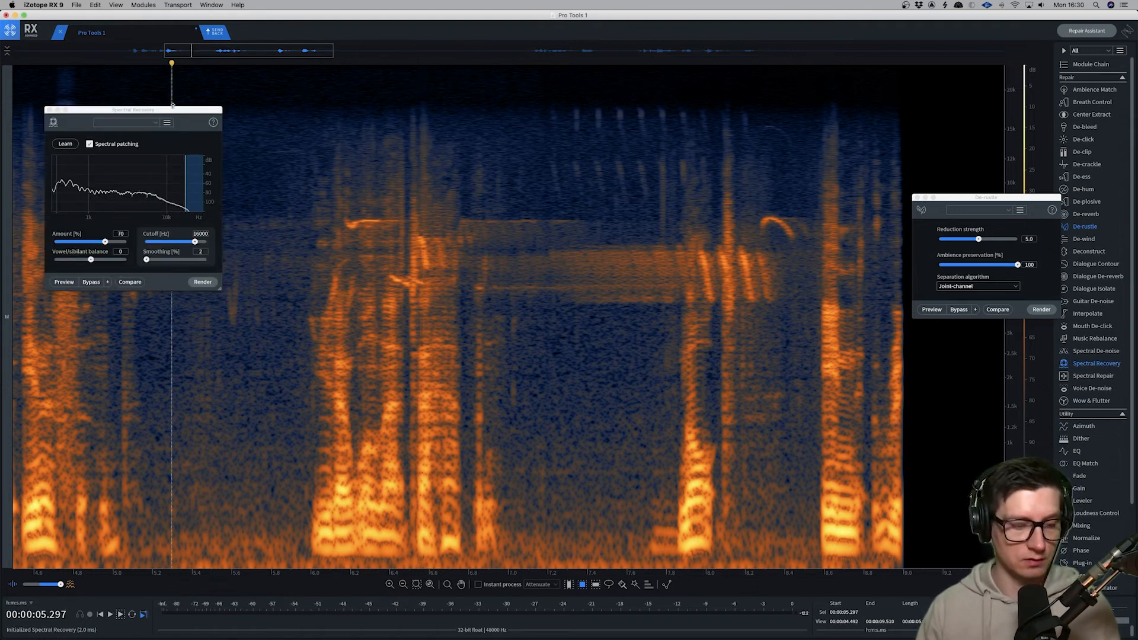
left_click(1095, 375)
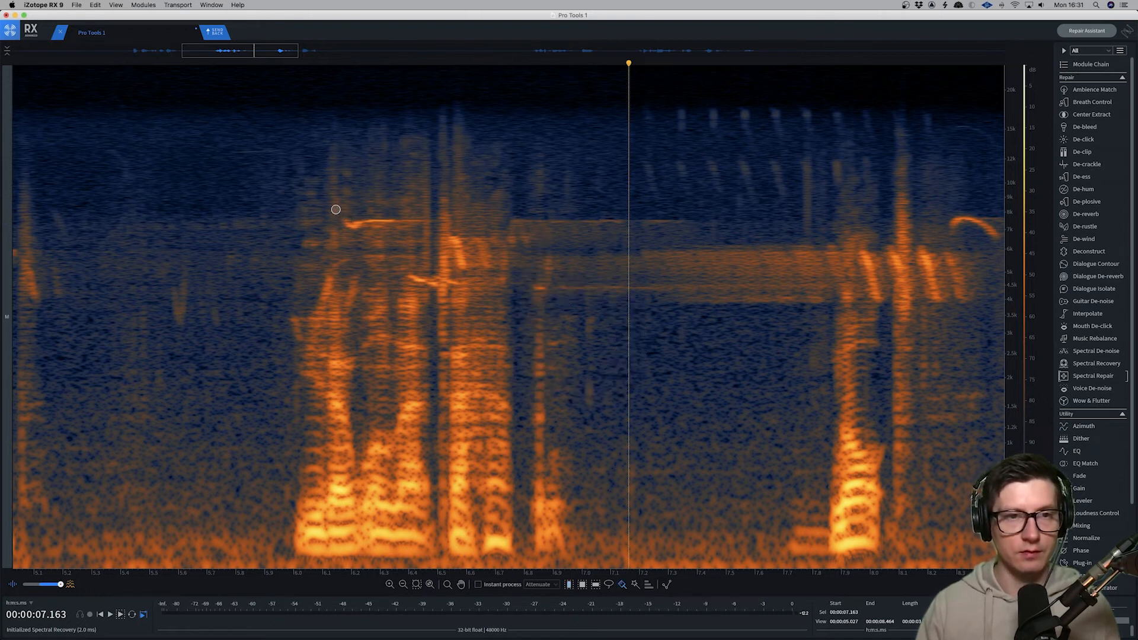
mouse_move(344, 220)
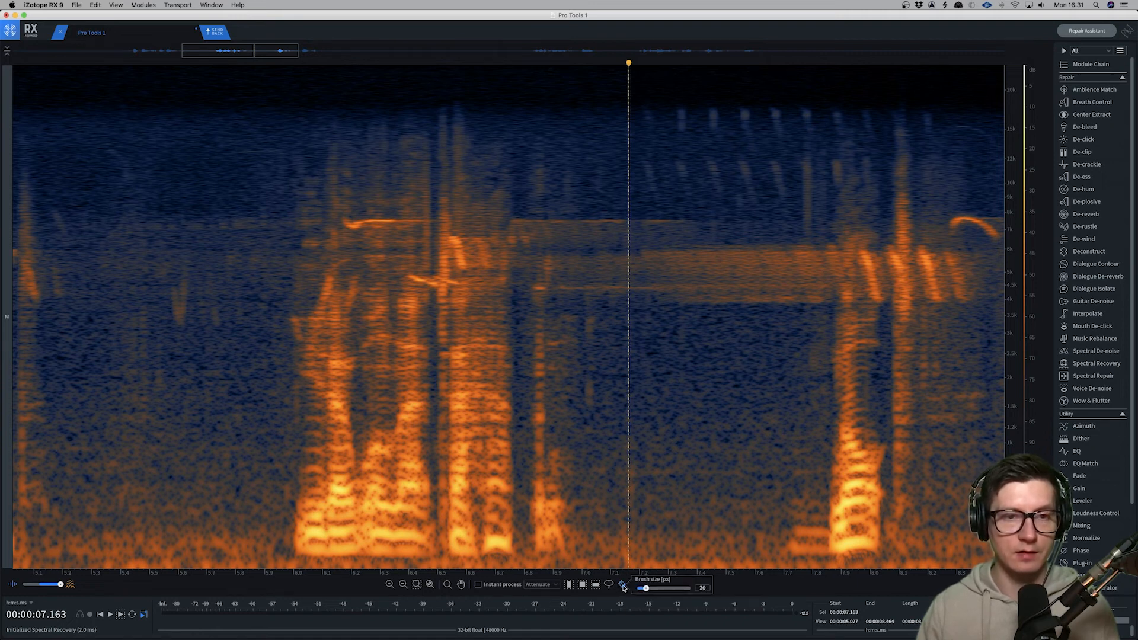
mouse_move(404, 273)
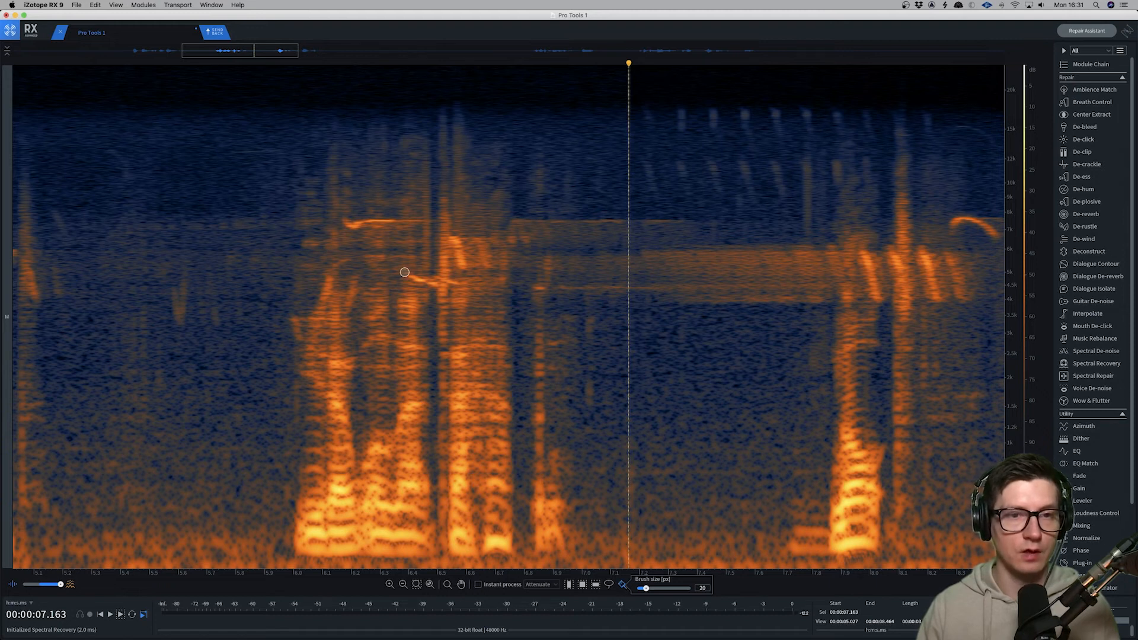
Paint a brush-size-20 selection over the three chirp traces crossing the speech.
key("shift")
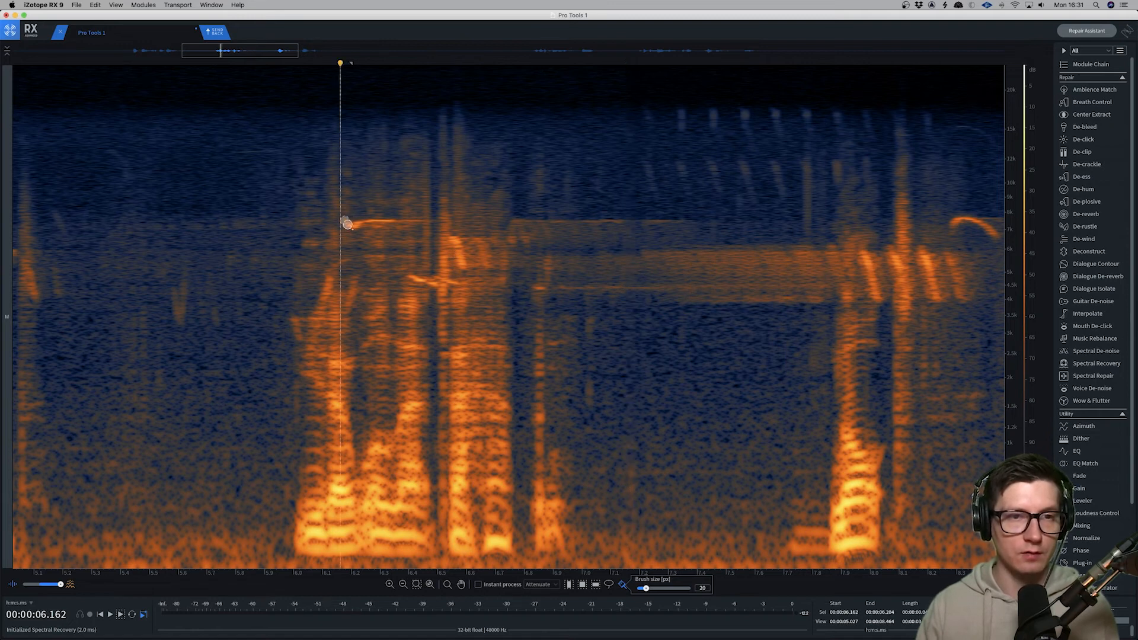
left_click_drag(347, 222, 403, 222)
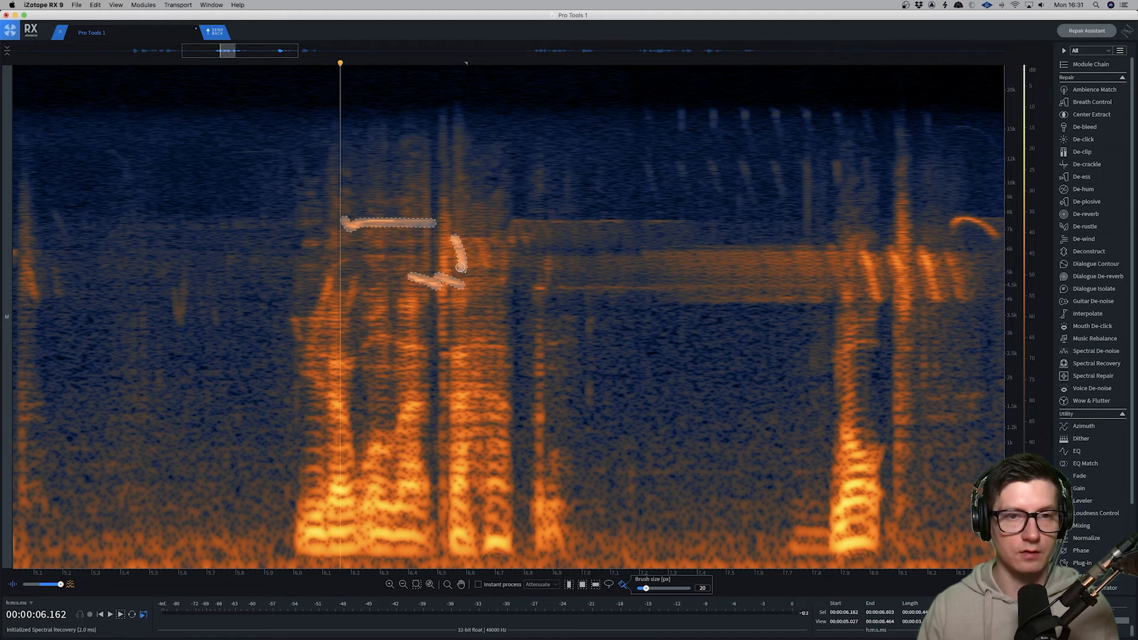
key("q")
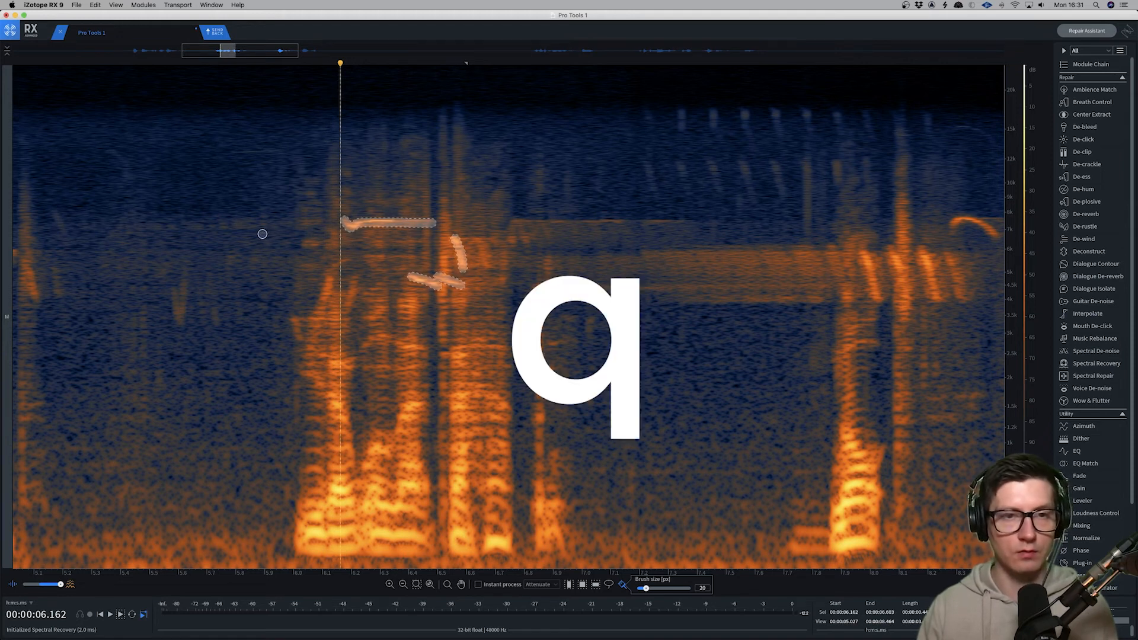